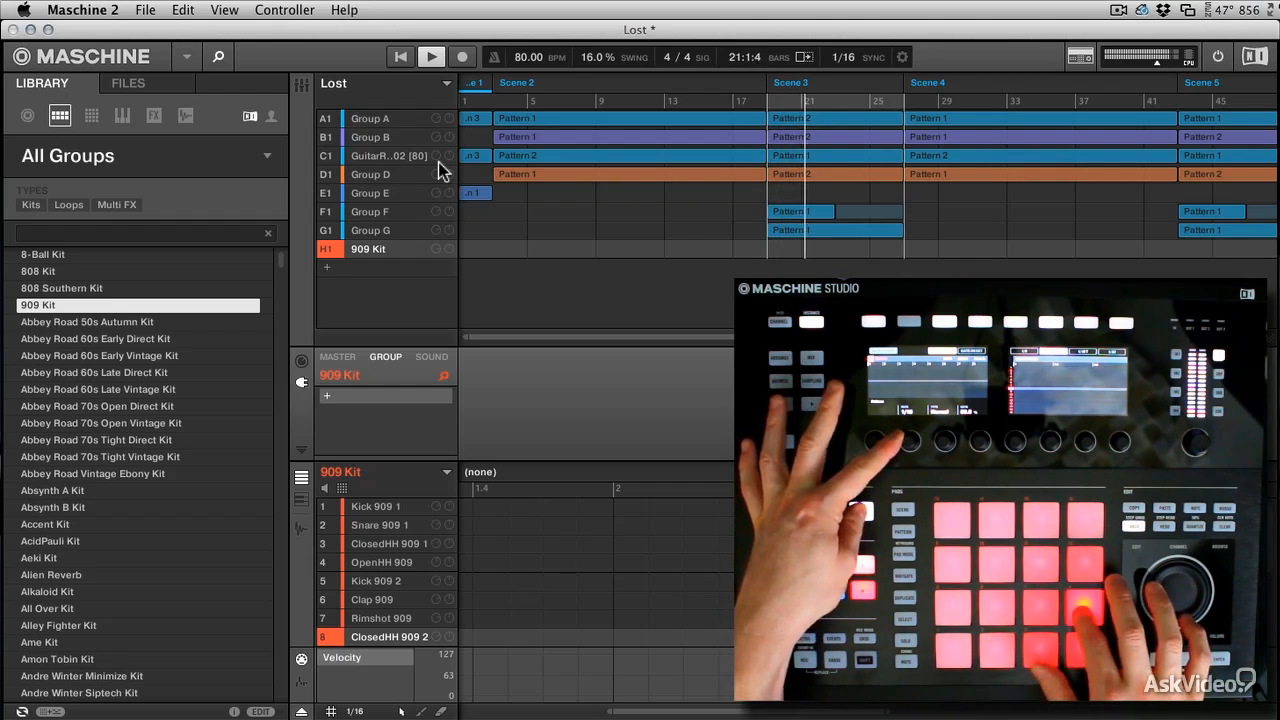
- Start recording a new Pattern 1 into the 909 Kit group in the first scene
{"action": "left_click", "coordinate": [452, 56]}
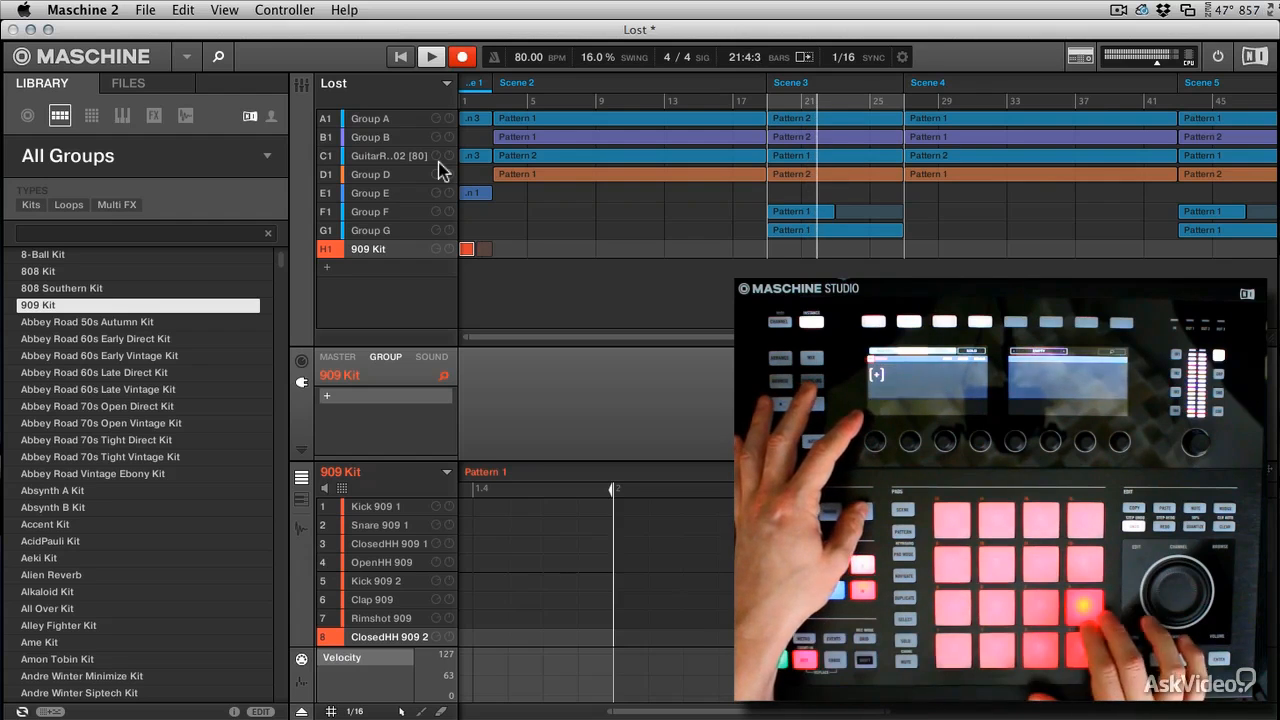